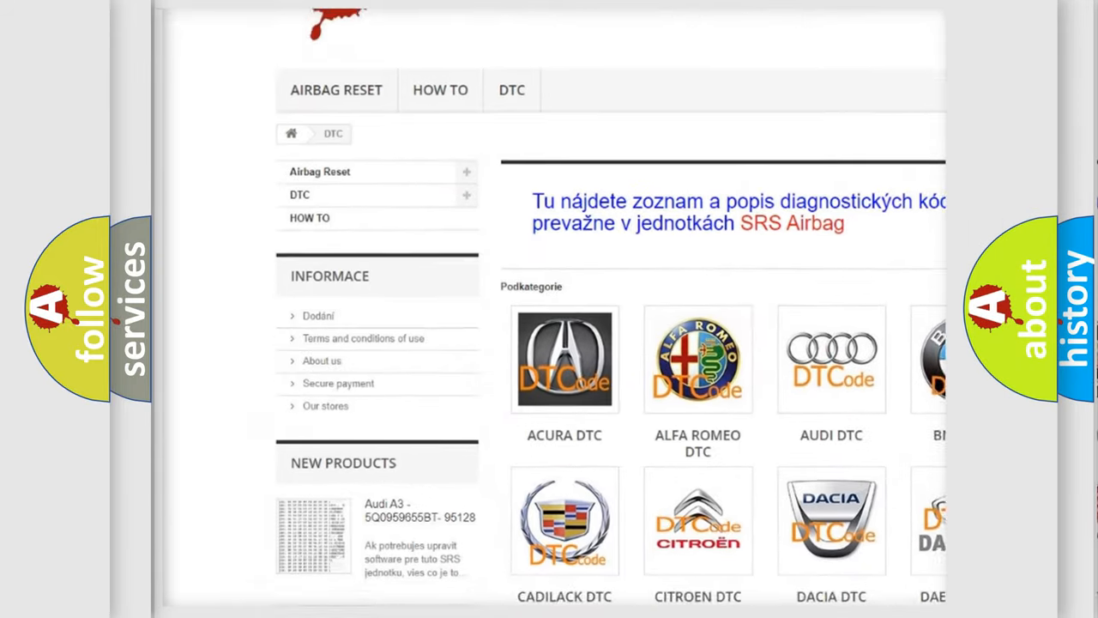
# Scroll down the airbagreset.sk DTC page past the brand logos into the B-series code list
pyautogui.scroll(-3)
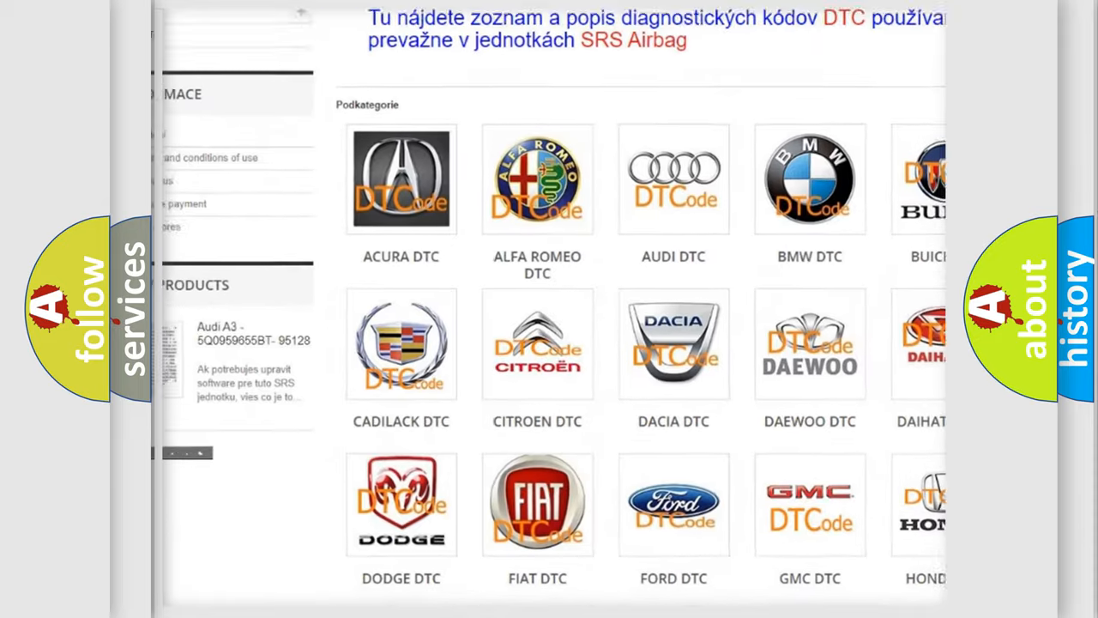
pyautogui.scroll(-3)
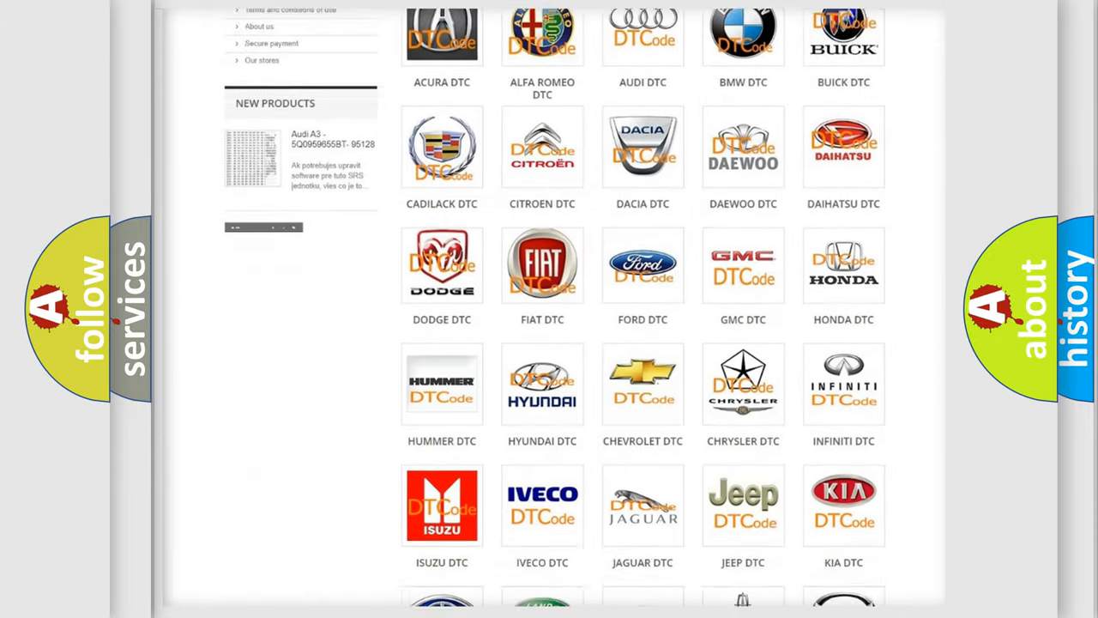
pyautogui.scroll(-3)
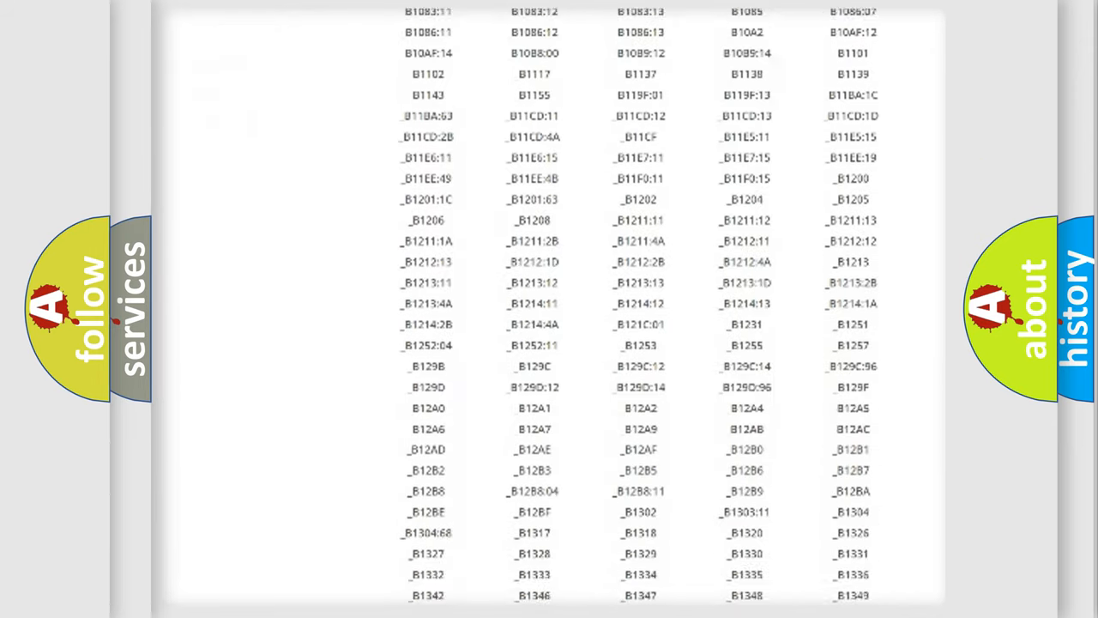
pyautogui.scroll(-3)
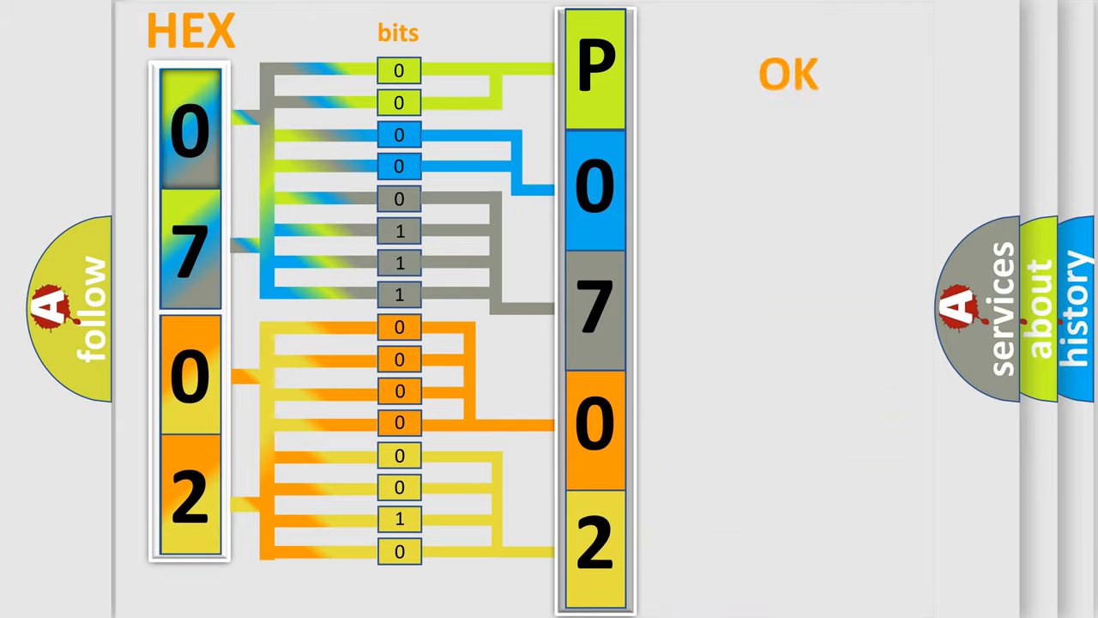
# Advance from the hex-to-bits diagram of 0702 to the Mitsubishi DTC P0702 title slide
pyautogui.click(788, 72)
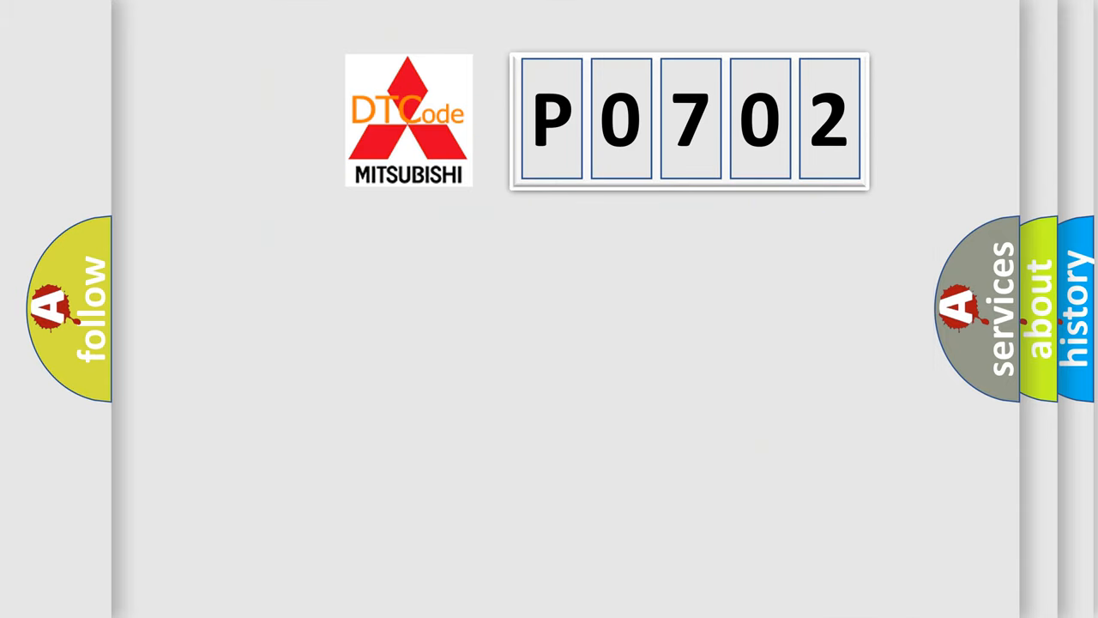